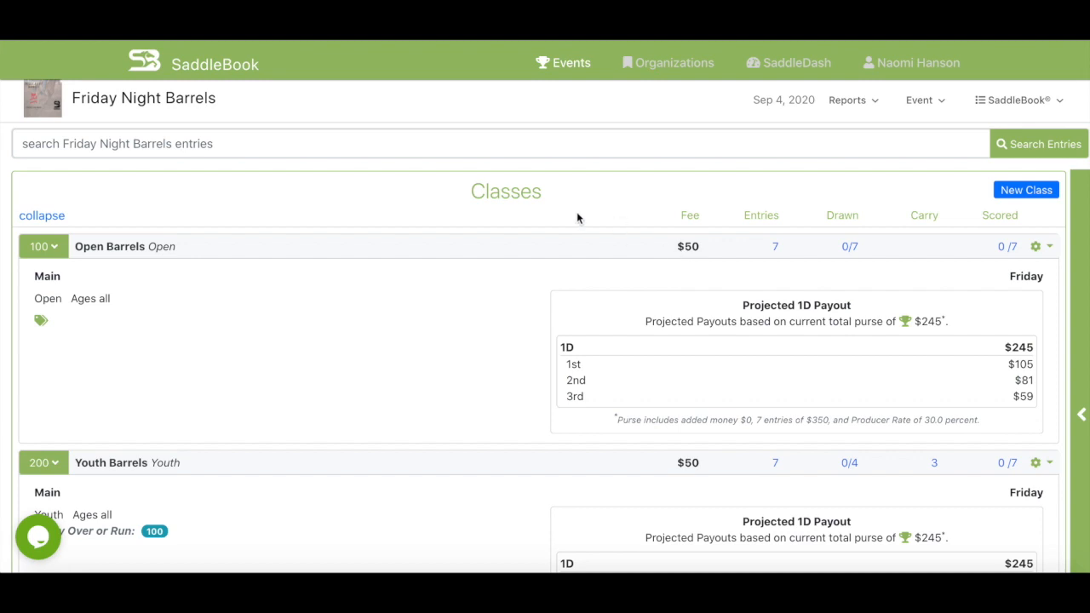
pyautogui.moveTo(772, 207)
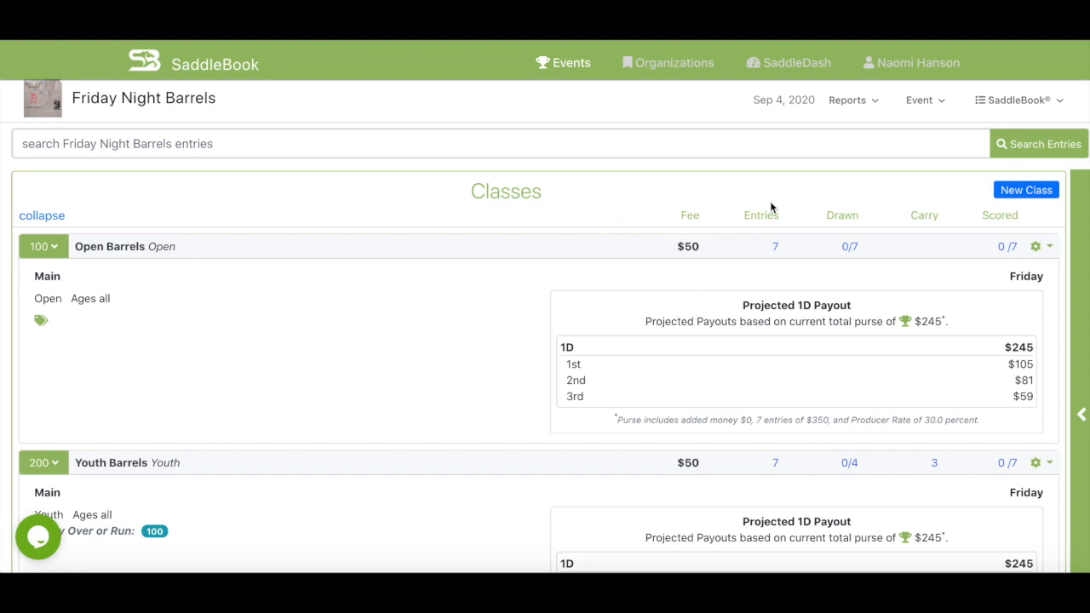
pyautogui.moveTo(522, 305)
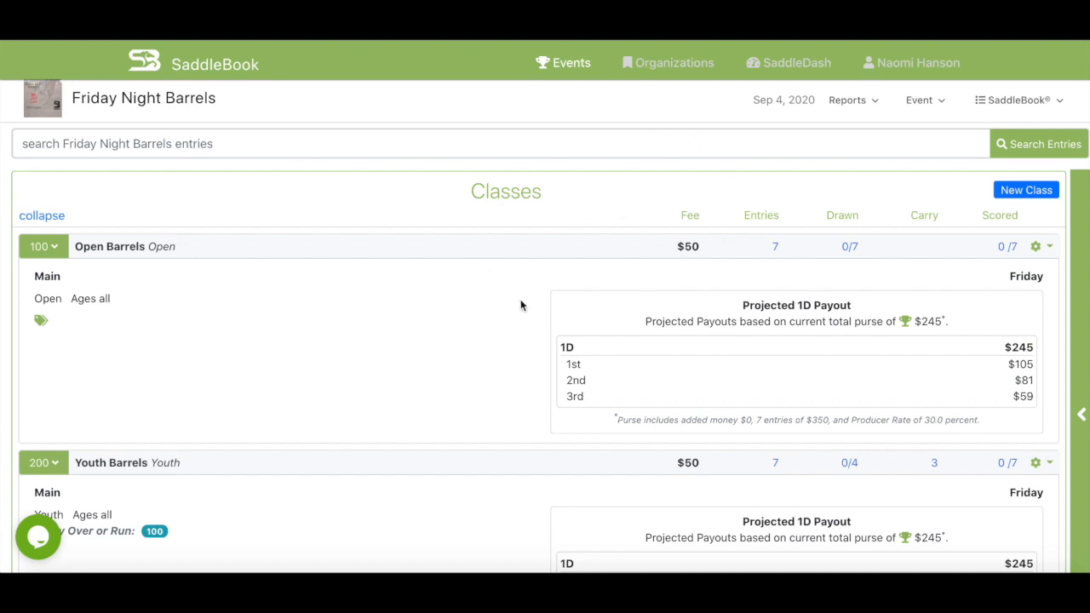
pyautogui.moveTo(836, 278)
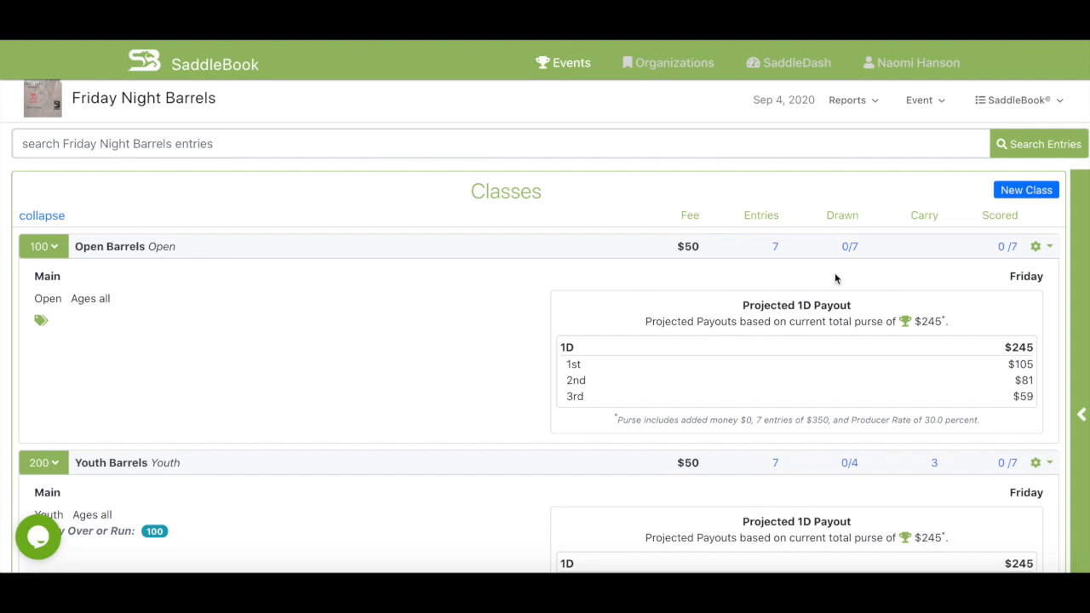
pyautogui.moveTo(809, 194)
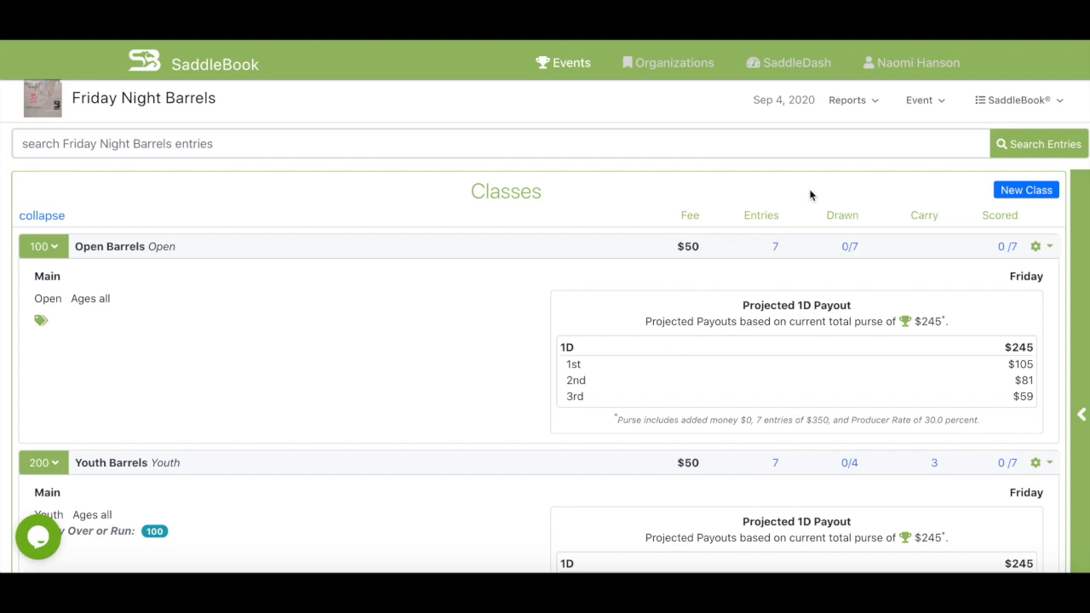
pyautogui.moveTo(849, 246)
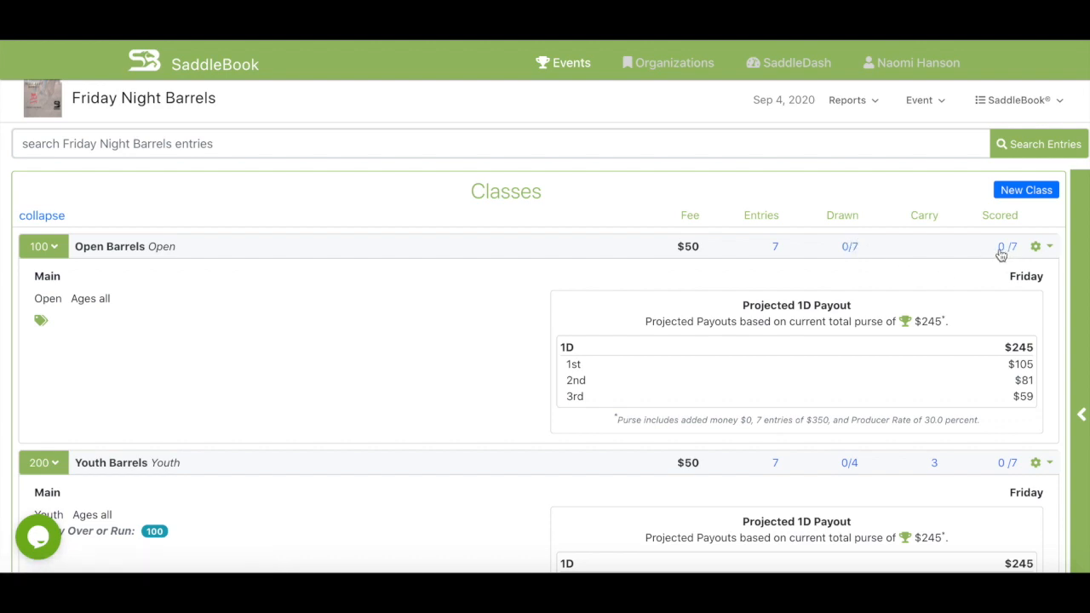
pyautogui.moveTo(109, 272)
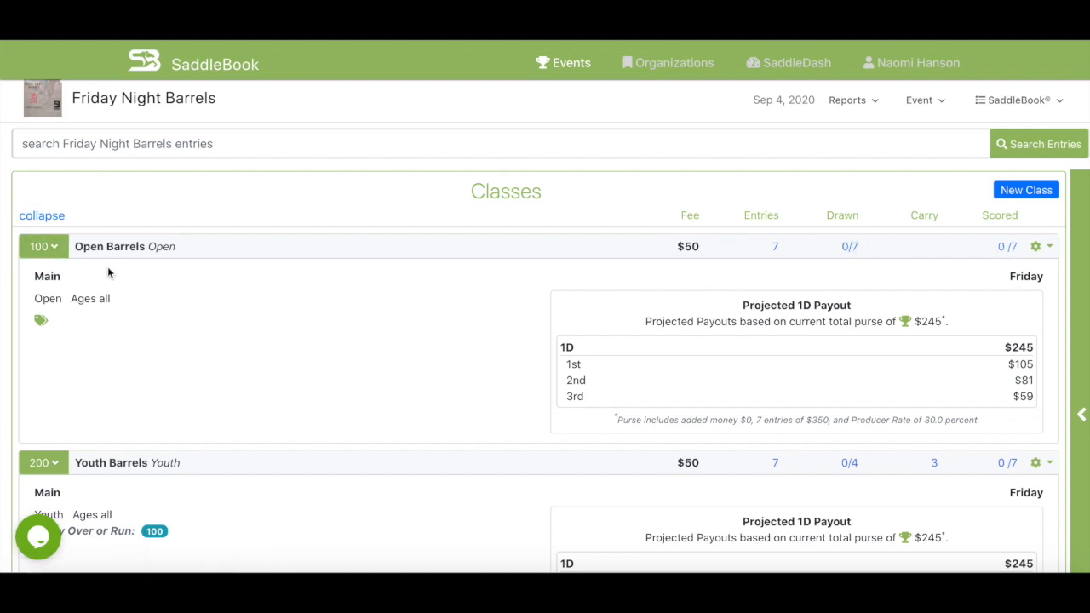
pyautogui.moveTo(219, 322)
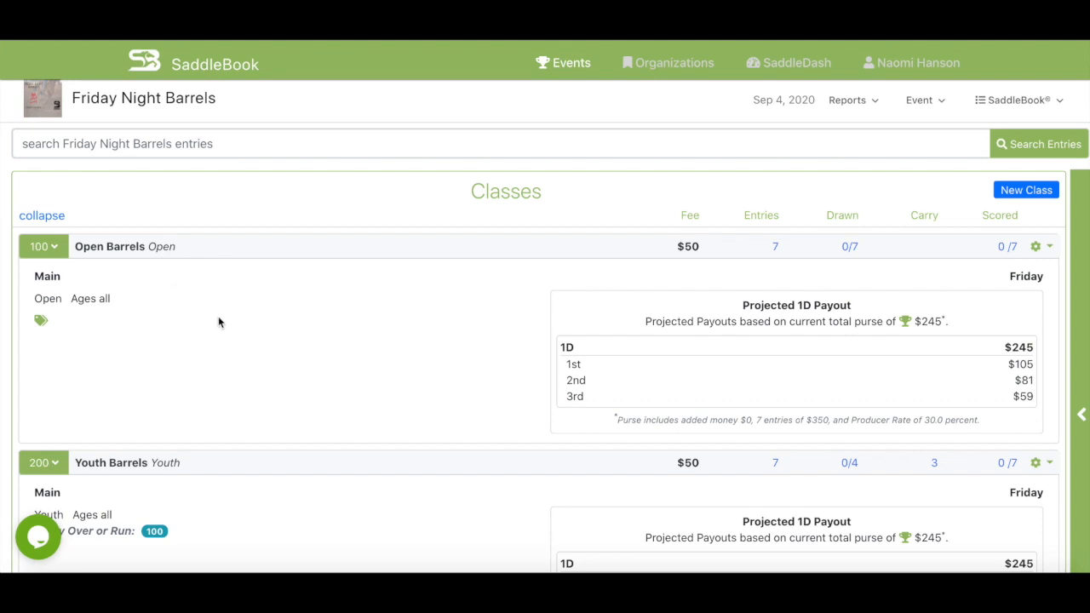
pyautogui.moveTo(849, 246)
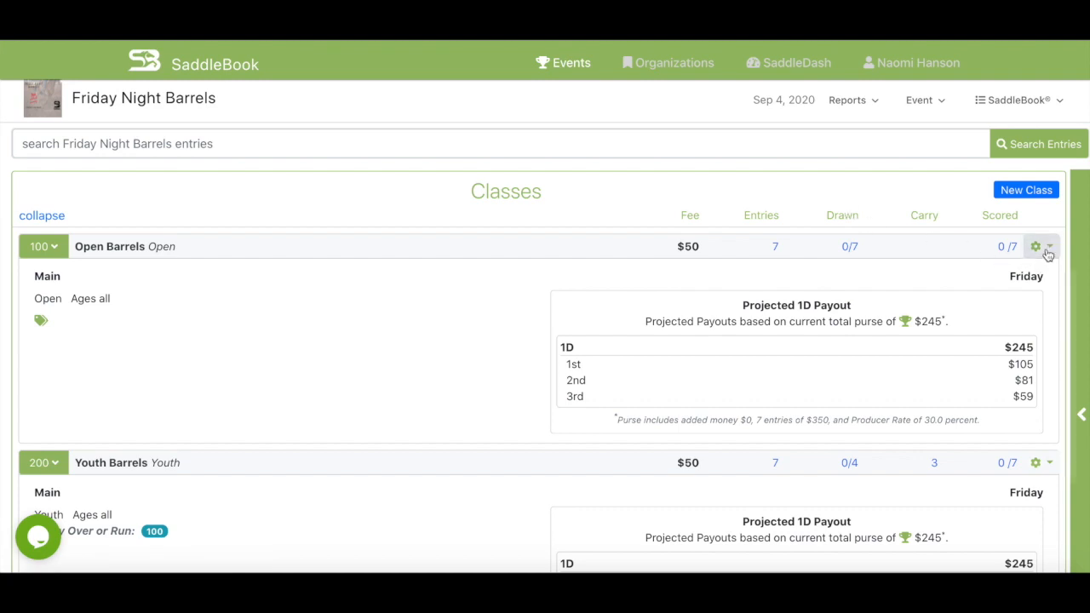
# - Choose Draw from the Open Barrels row's gear menu
pyautogui.click(1048, 246)
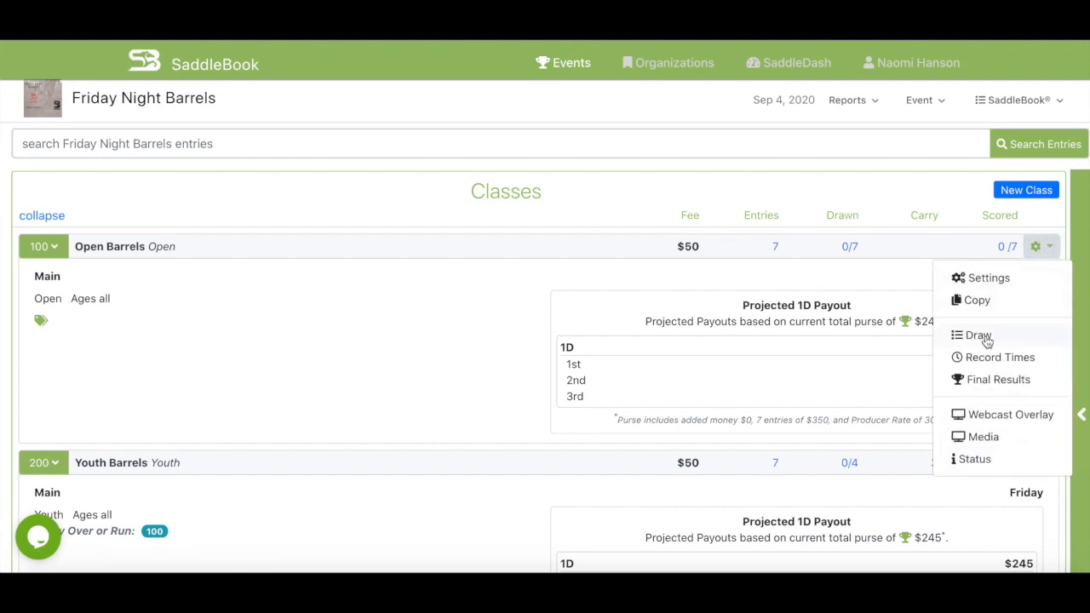
pyautogui.click(978, 335)
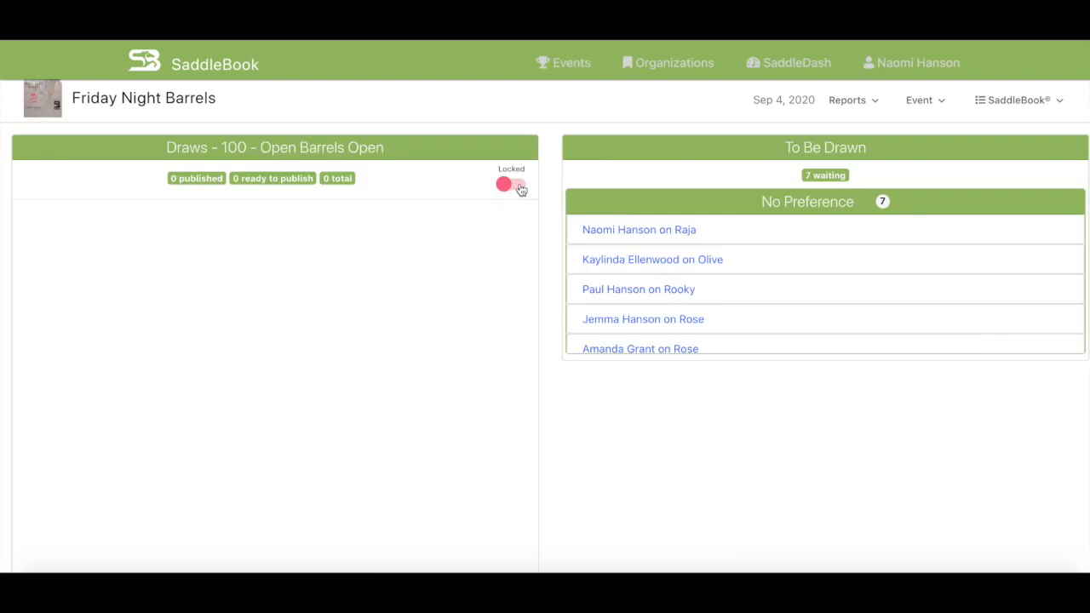
pyautogui.click(512, 184)
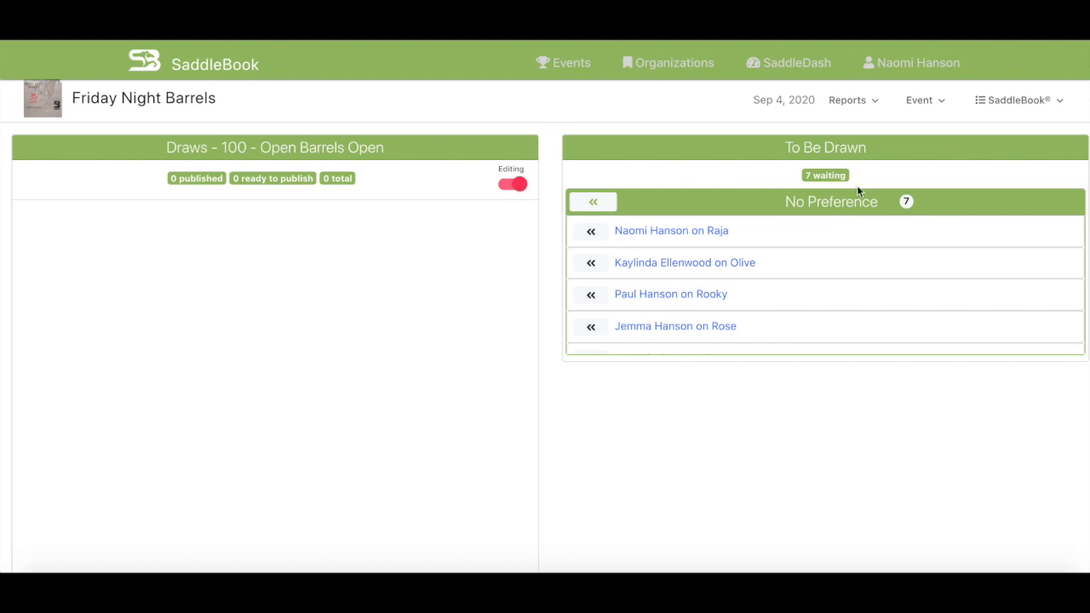
pyautogui.moveTo(799, 321)
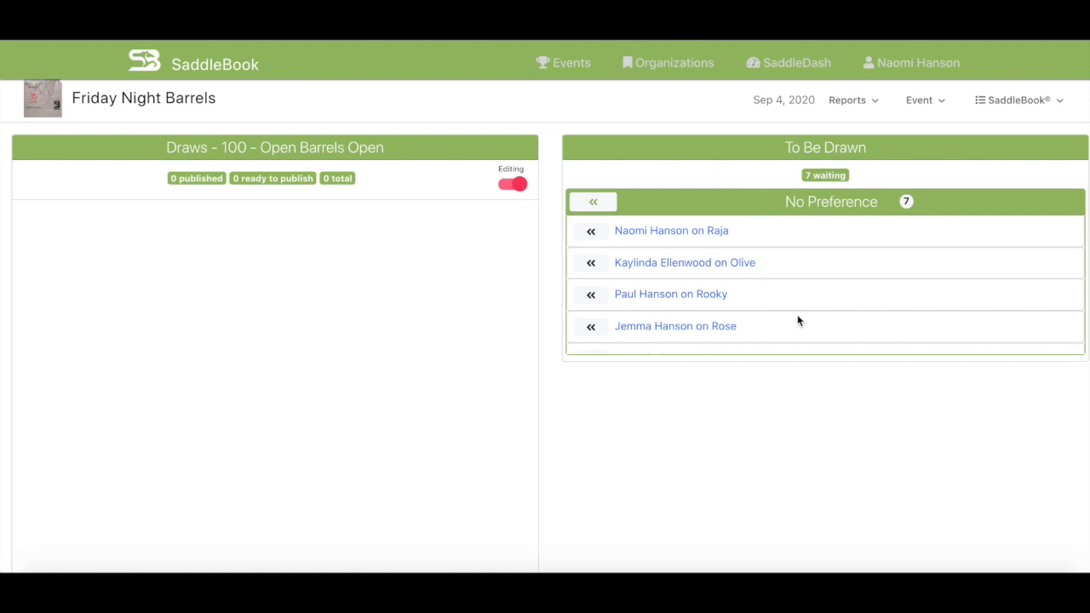
pyautogui.moveTo(519, 124)
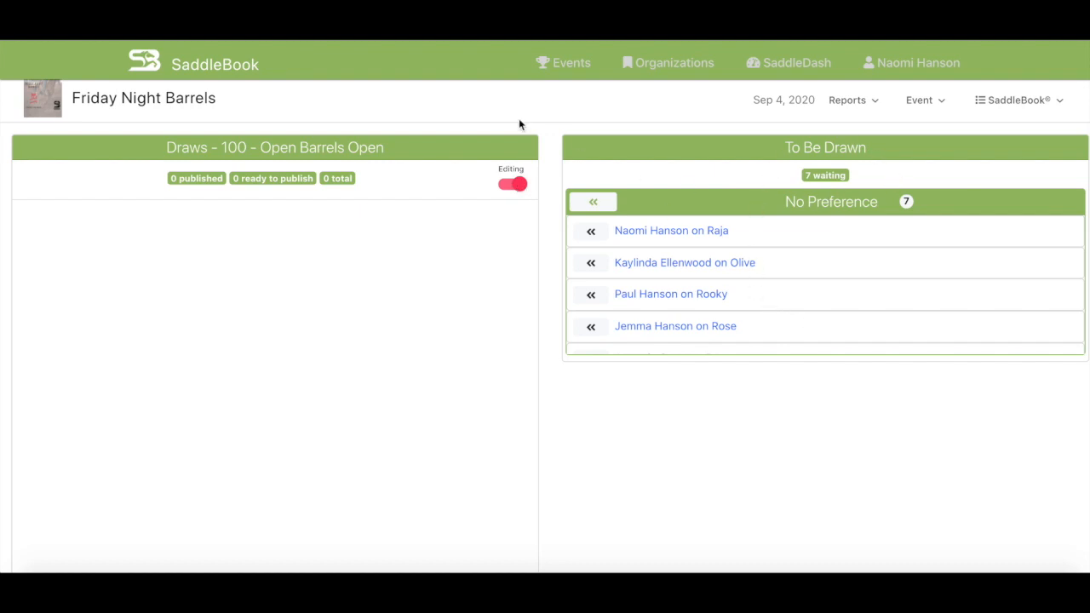
pyautogui.moveTo(313, 325)
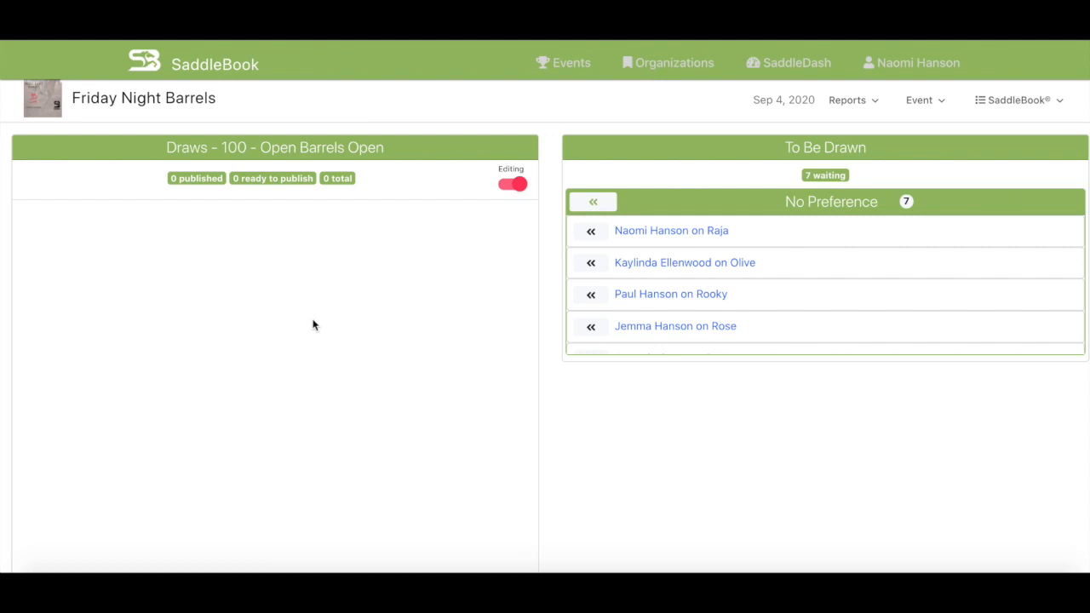
pyautogui.moveTo(625, 343)
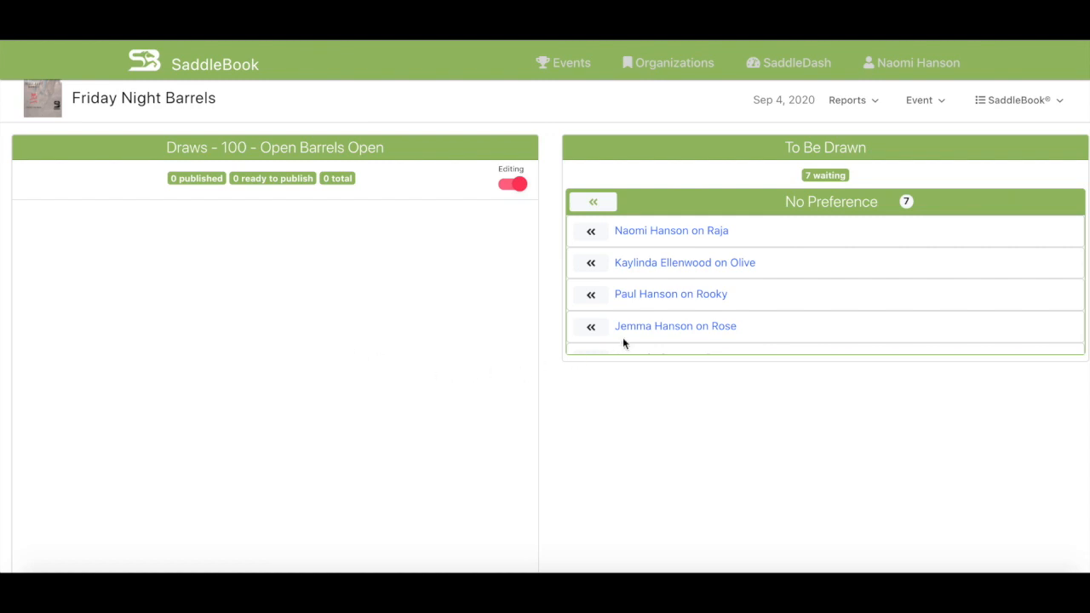
pyautogui.click(589, 231)
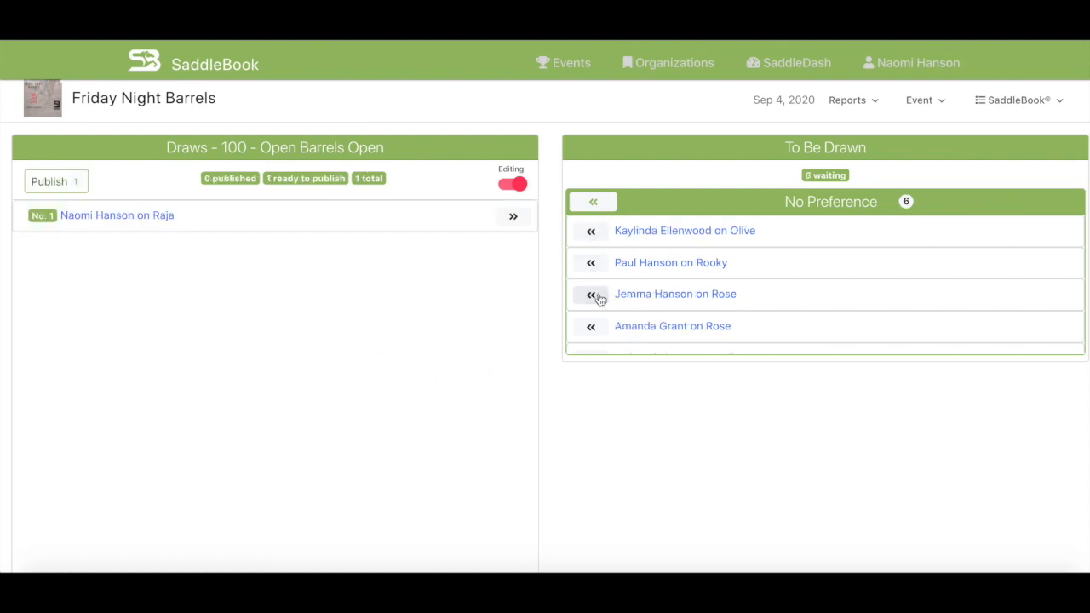
pyautogui.click(590, 293)
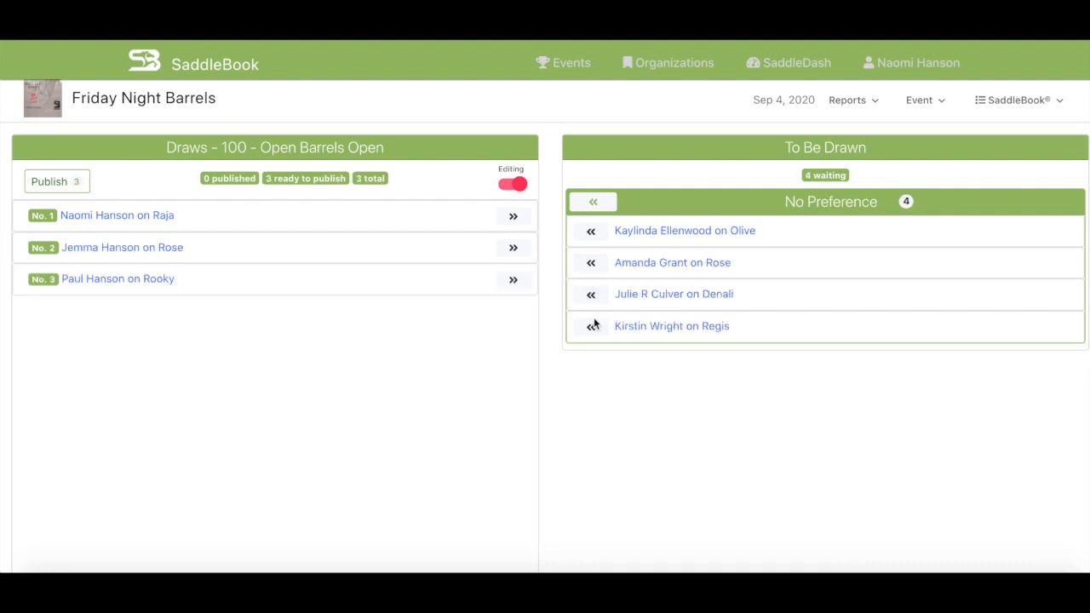
pyautogui.click(513, 215)
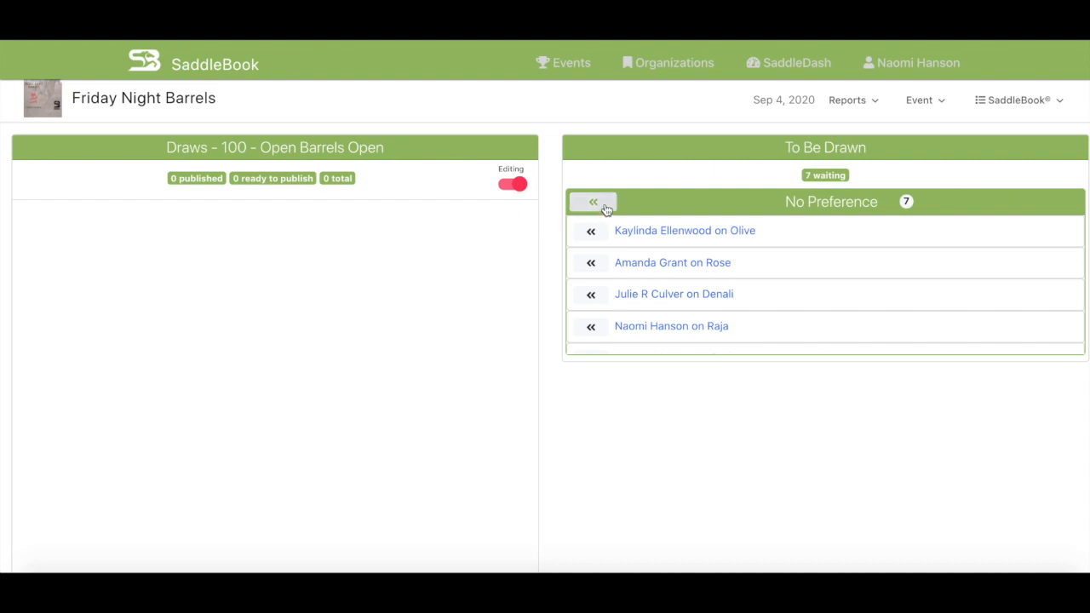
# - Draw all seven waiting Open Barrels entries at once
pyautogui.click(592, 202)
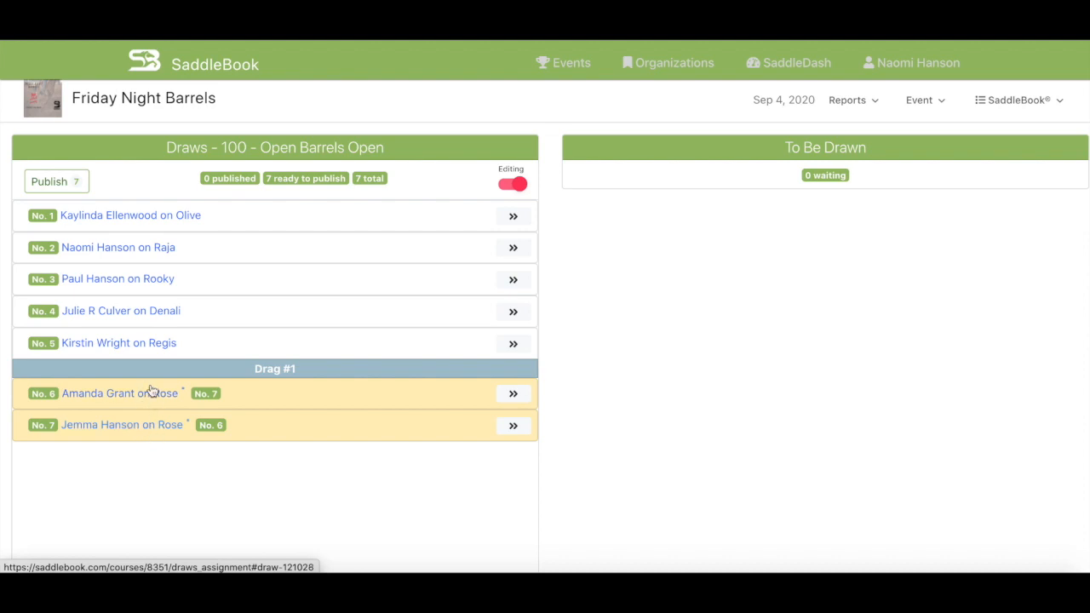
pyautogui.moveTo(156, 417)
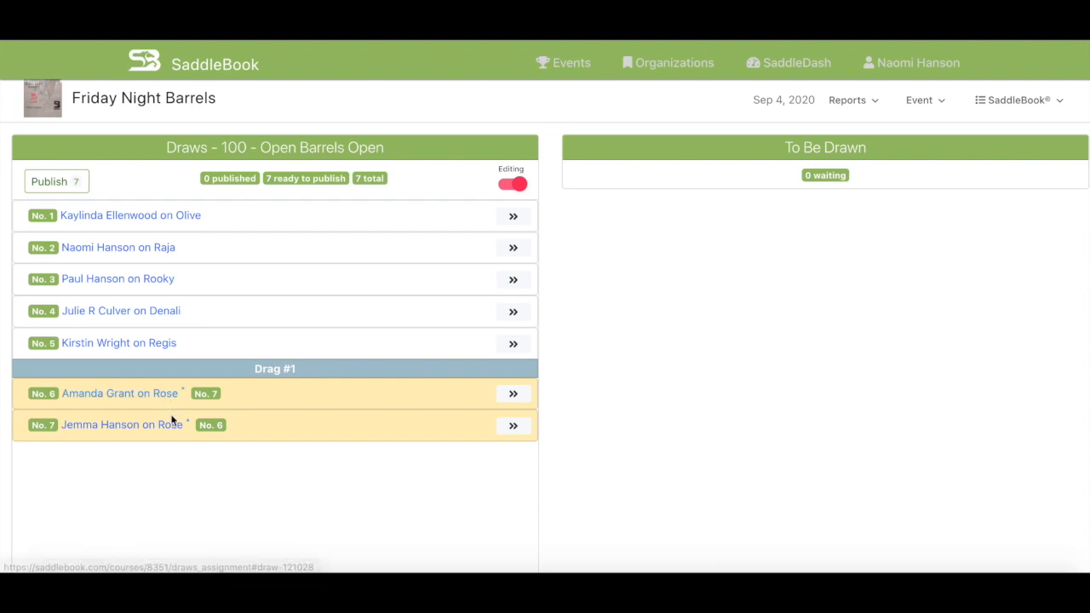
pyautogui.moveTo(156, 403)
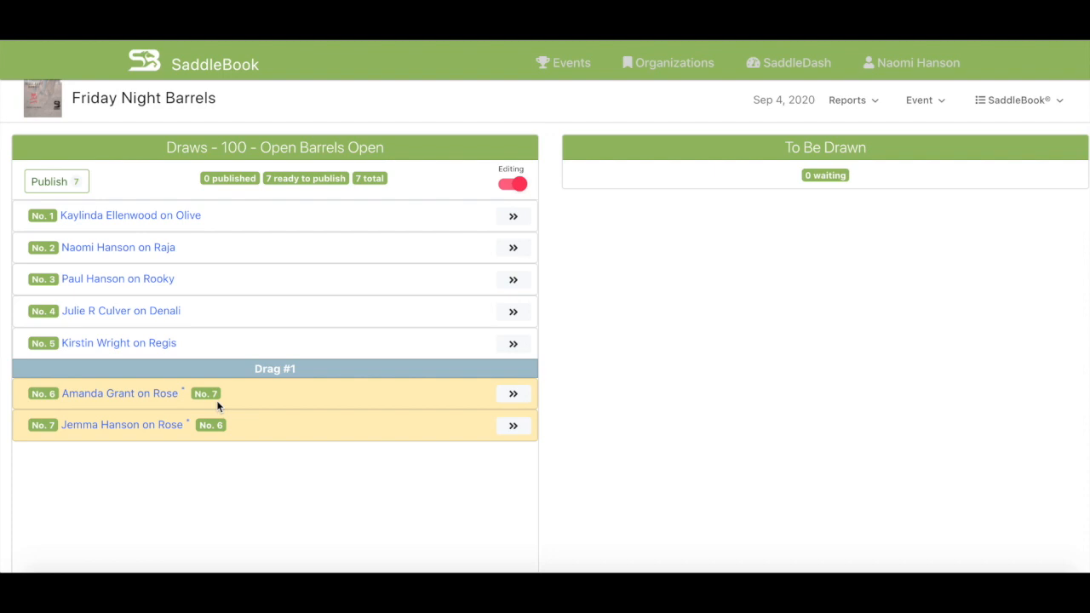
pyautogui.moveTo(472, 423)
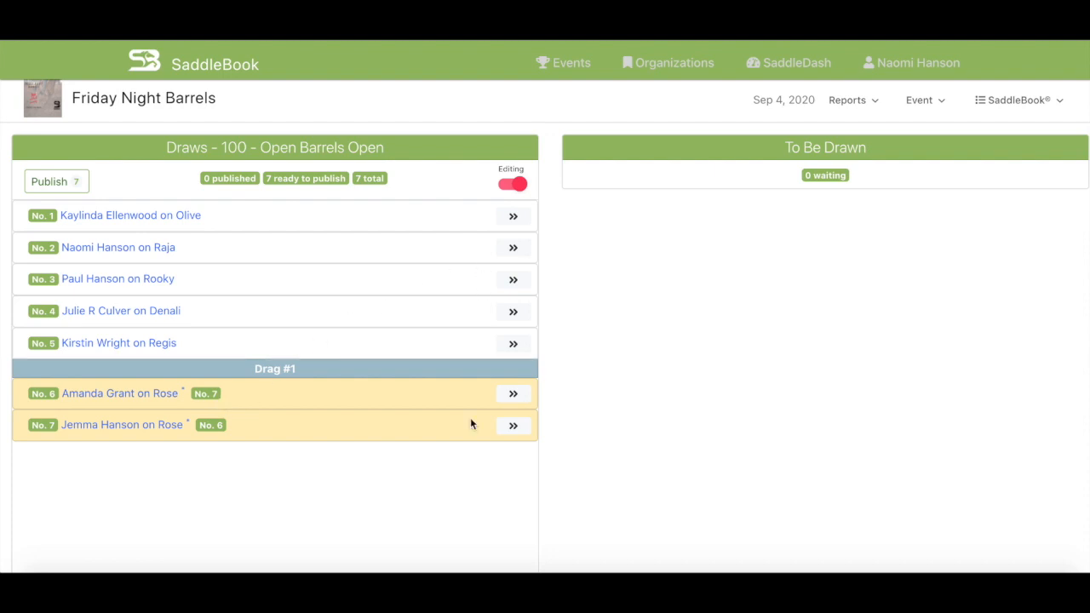
pyautogui.moveTo(97, 409)
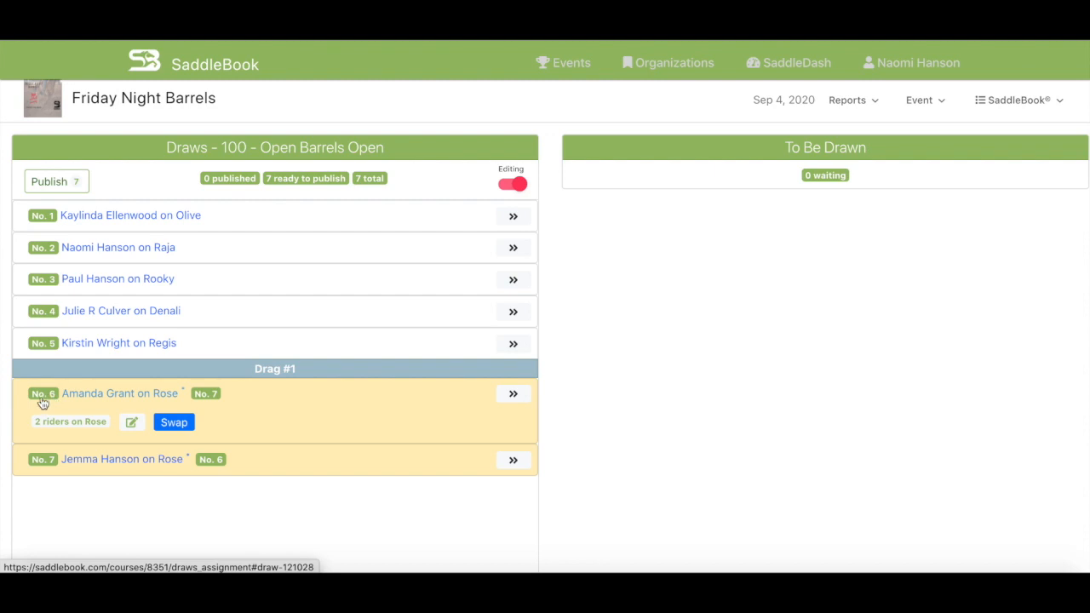
pyautogui.moveTo(74, 436)
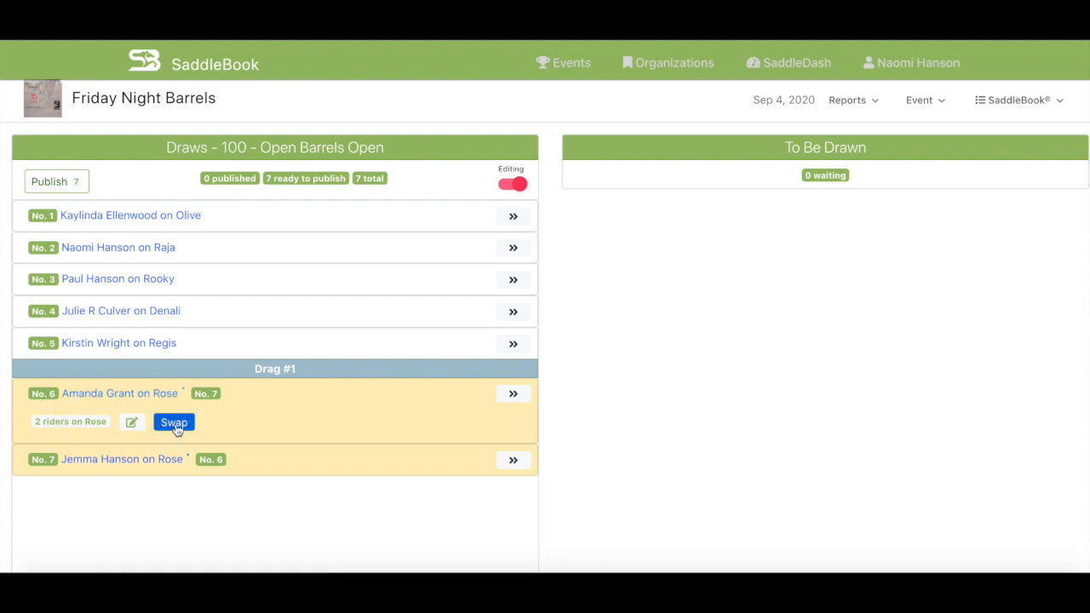
pyautogui.click(174, 423)
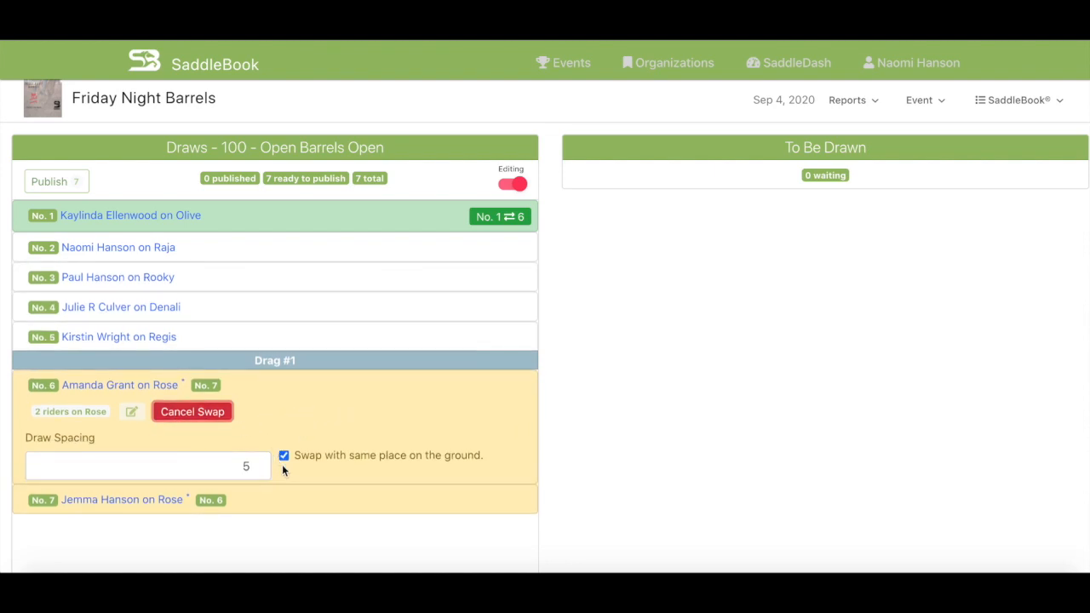
pyautogui.moveTo(321, 466)
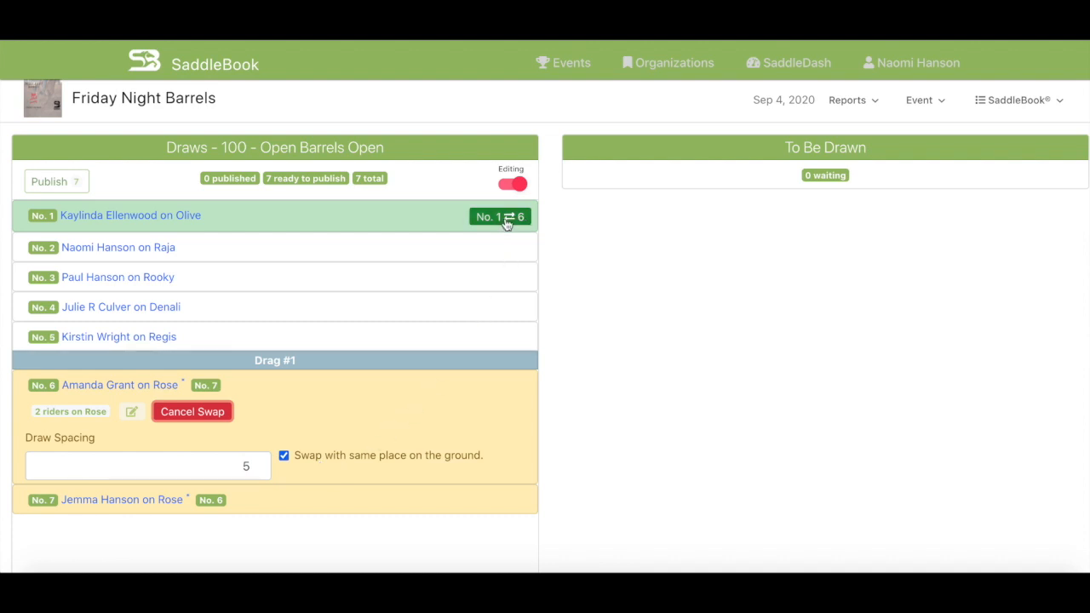
pyautogui.moveTo(504, 228)
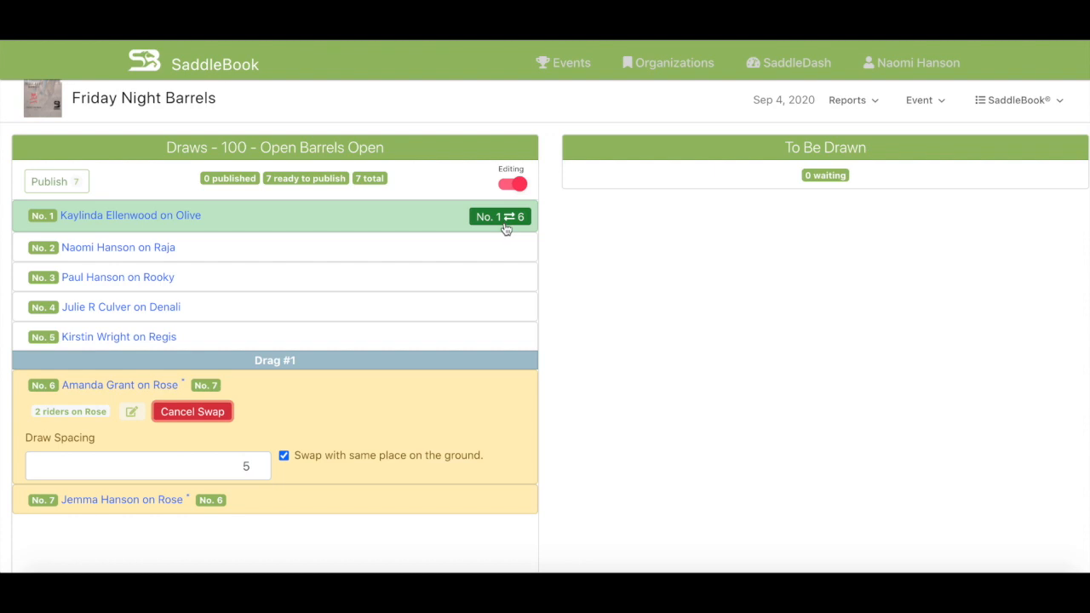
pyautogui.moveTo(492, 220)
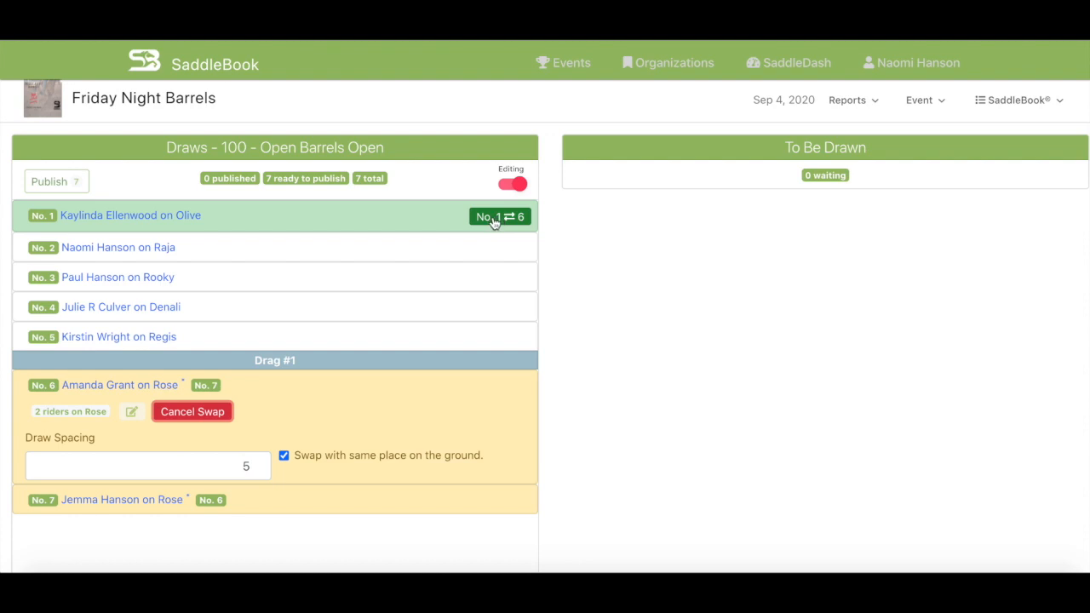
pyautogui.moveTo(274, 438)
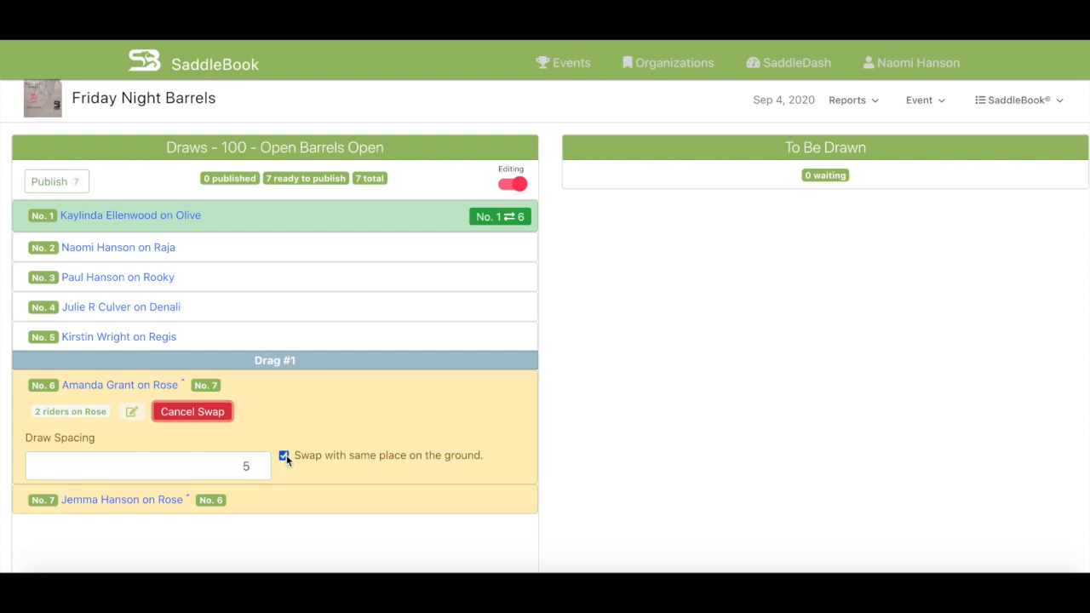
# - Turn off 'Swap with same place on the ground' to offer every draw position
pyautogui.click(285, 455)
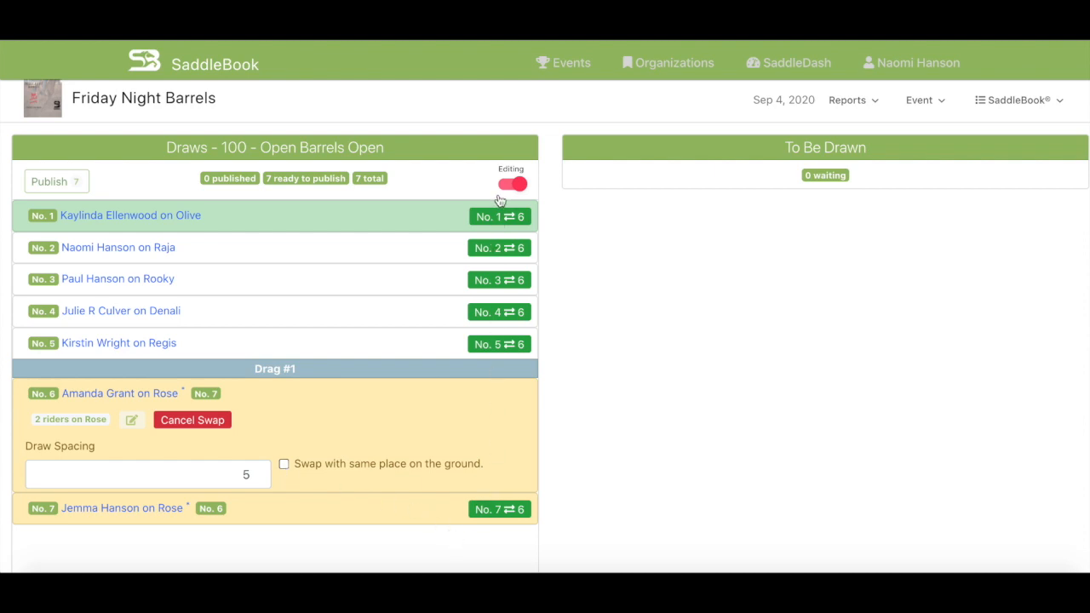
pyautogui.moveTo(507, 421)
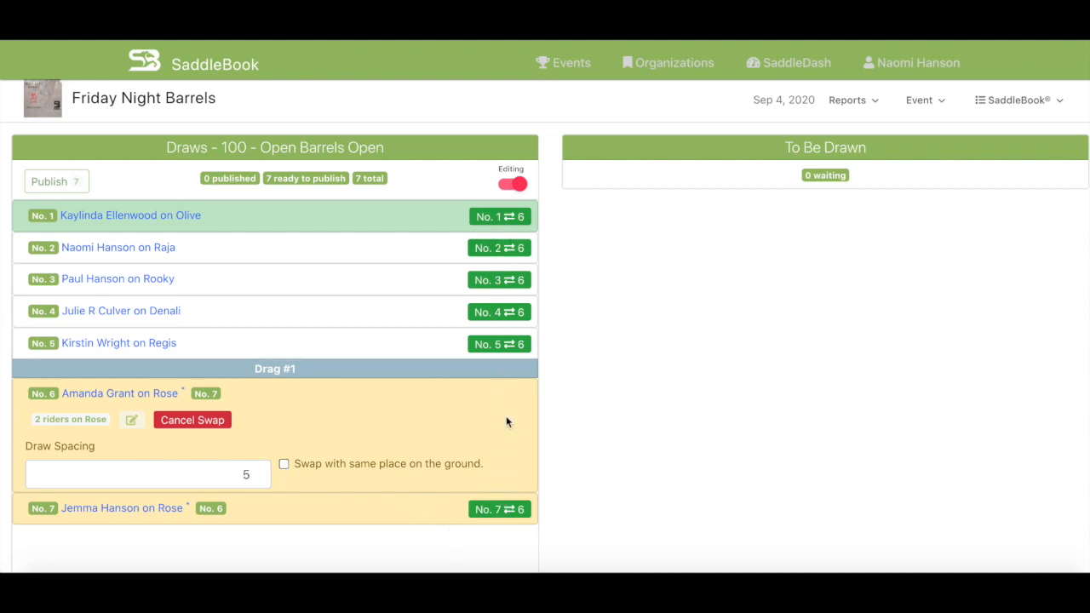
pyautogui.moveTo(443, 289)
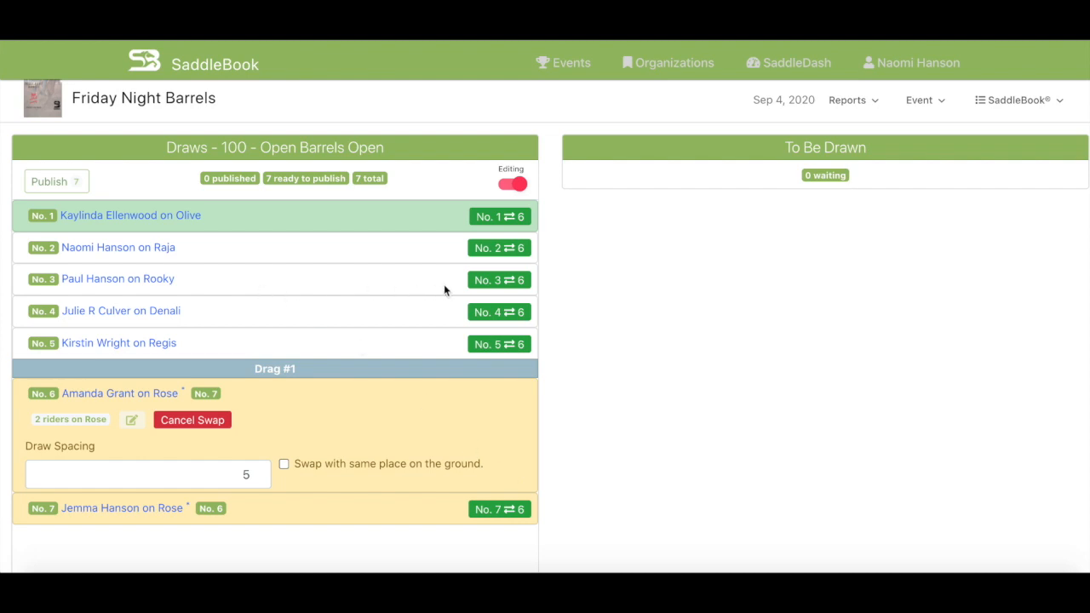
pyautogui.moveTo(498, 247)
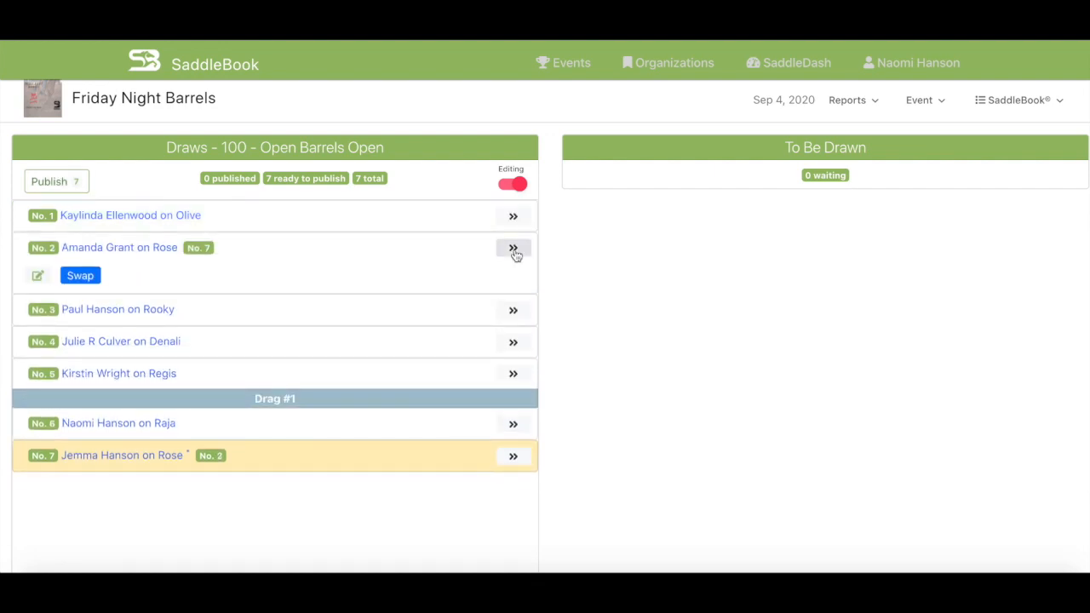
pyautogui.moveTo(426, 309)
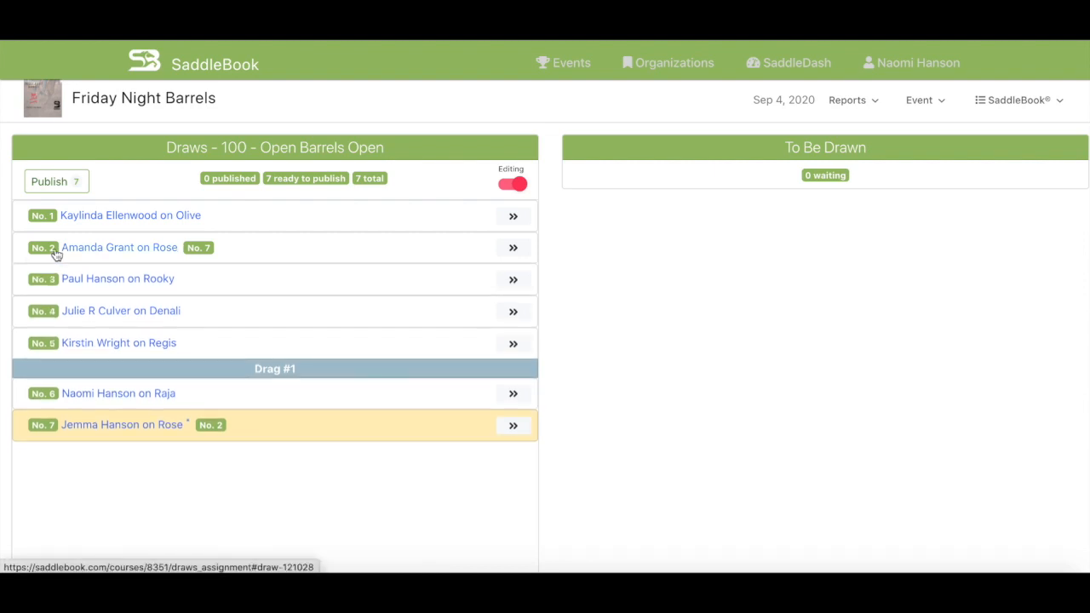
pyautogui.moveTo(36, 268)
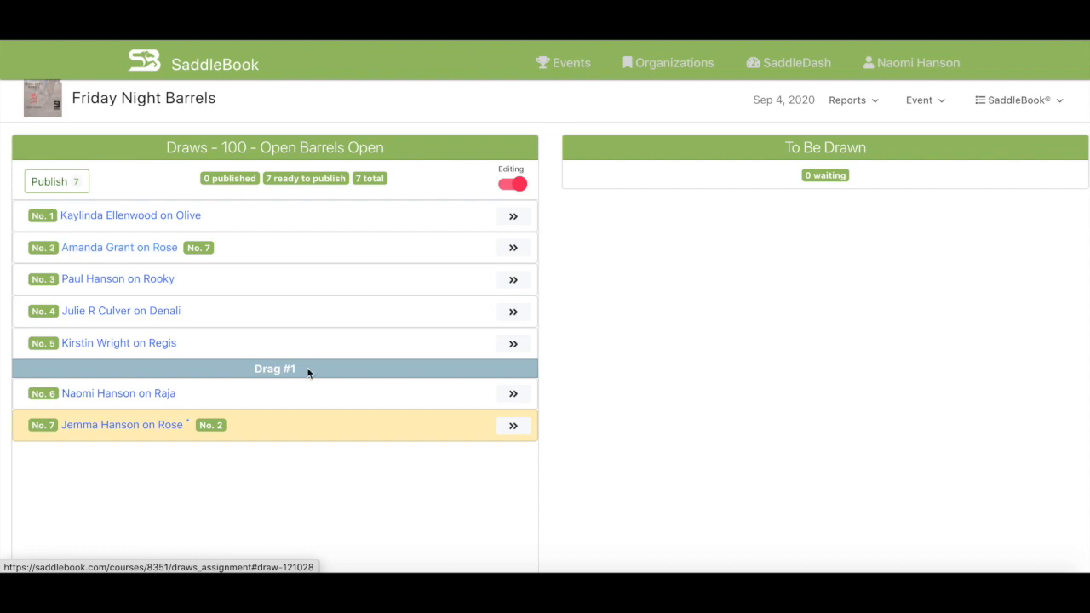
pyautogui.moveTo(484, 390)
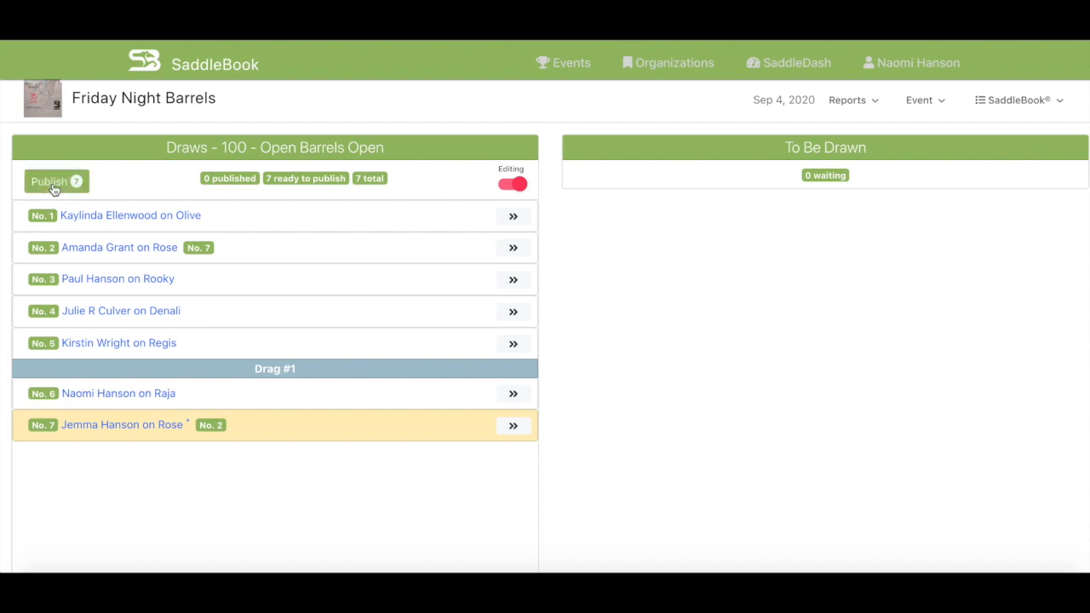
# - Toggle the draw list Locked and back to Editing, then publish the seven draws
pyautogui.click(512, 184)
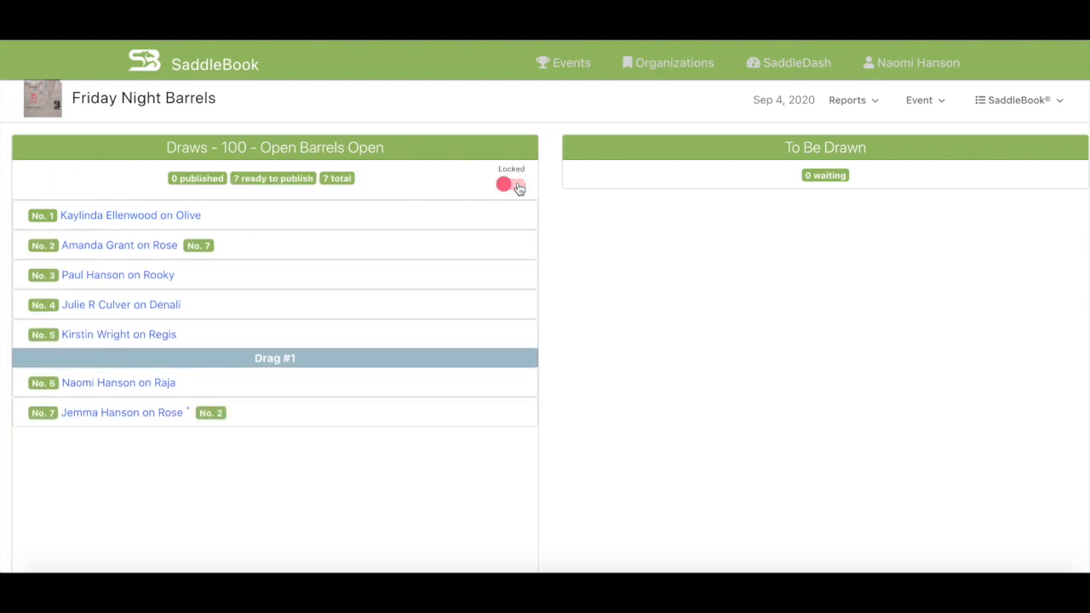
pyautogui.click(510, 183)
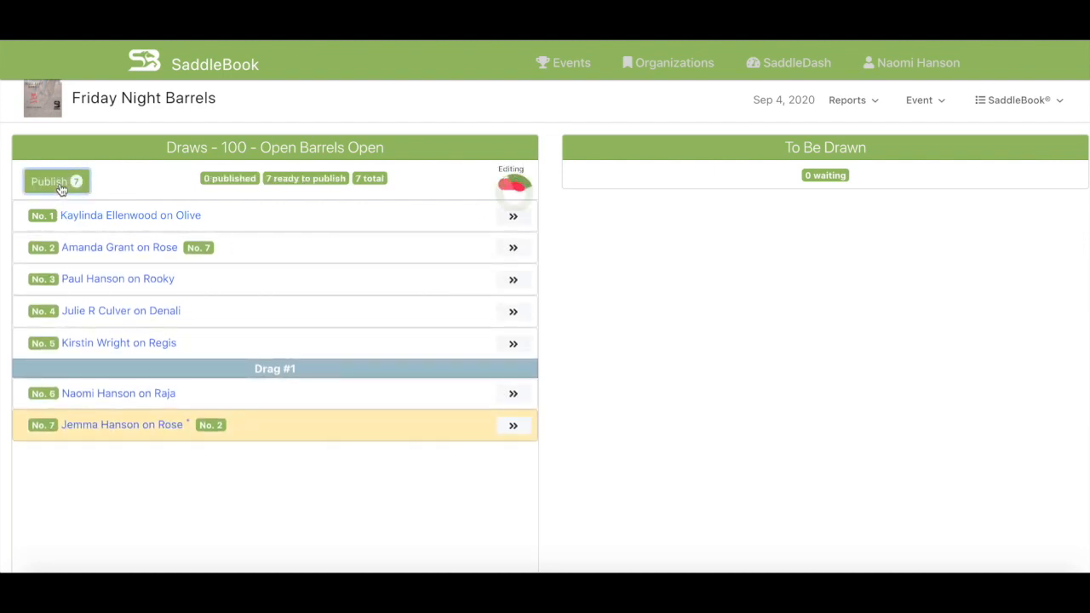
pyautogui.click(57, 180)
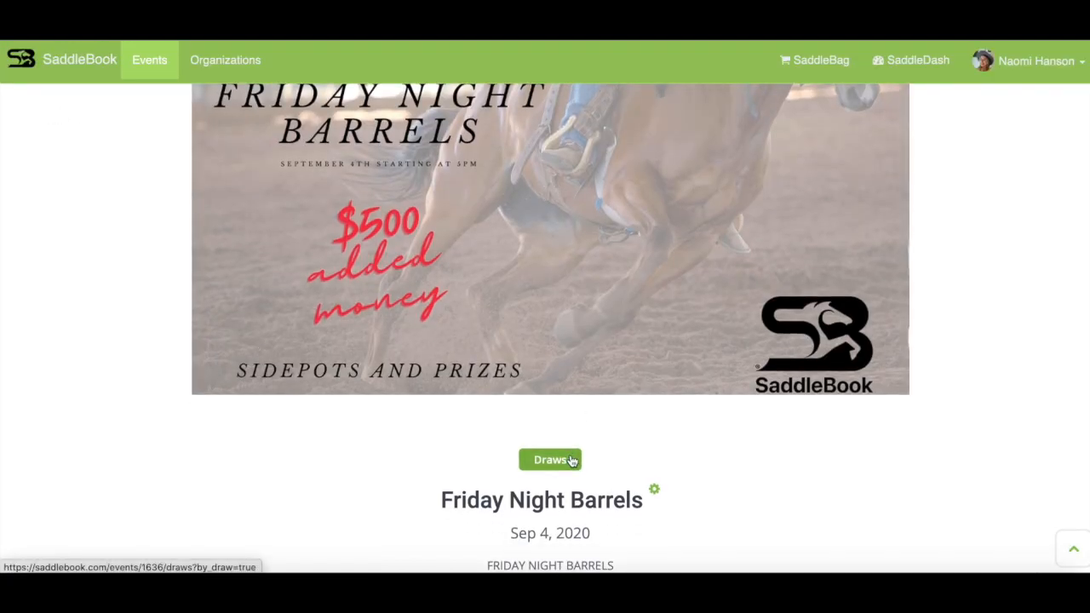
# - Open the public Draws page and scroll through the 100 - Open Barrels order
pyautogui.click(550, 460)
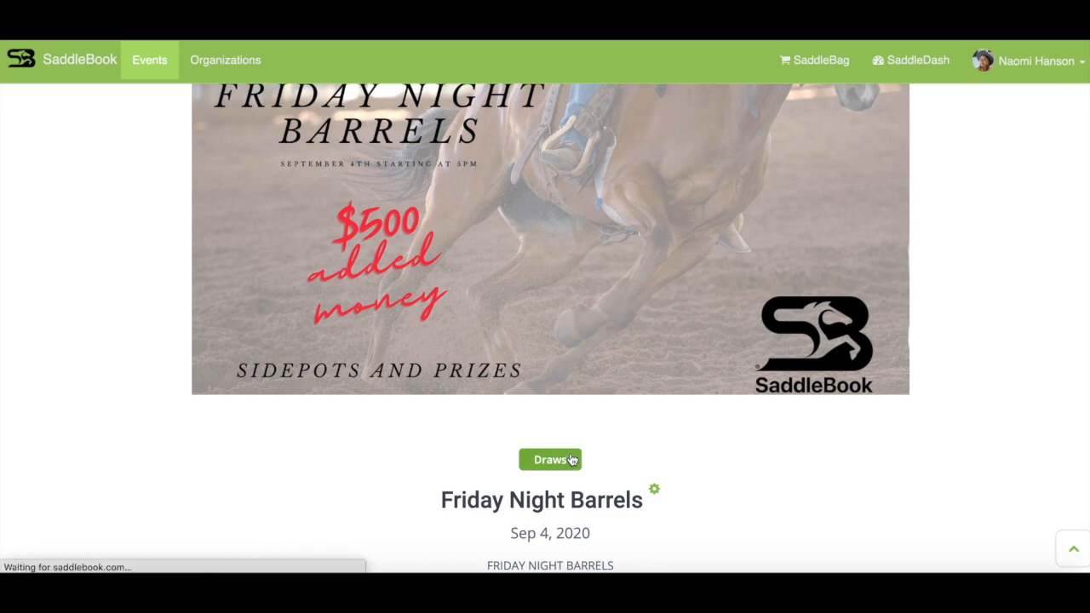
pyautogui.click(550, 459)
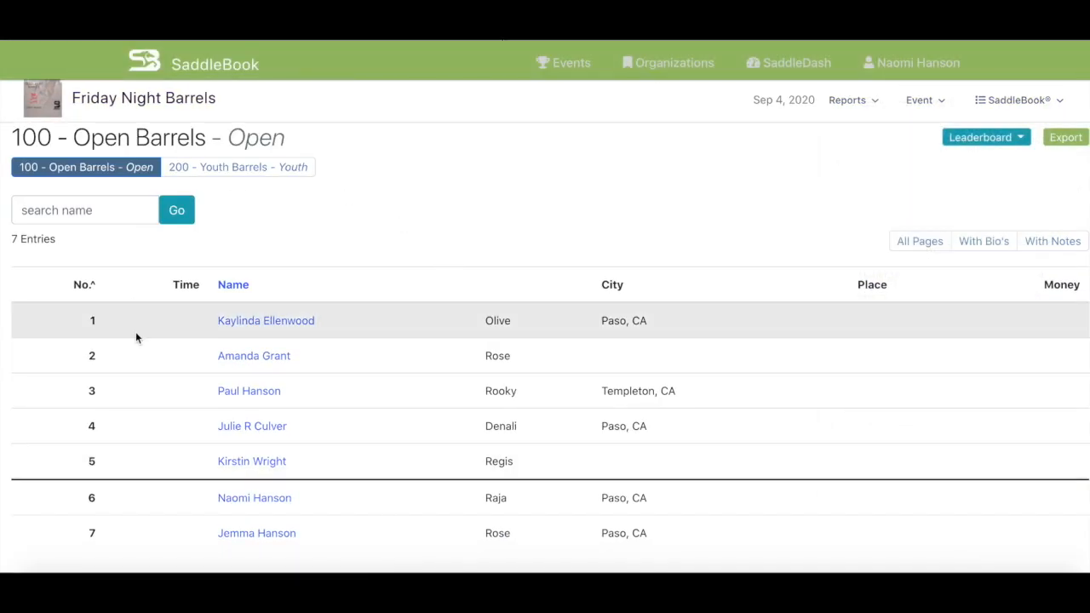
pyautogui.scroll(-3)
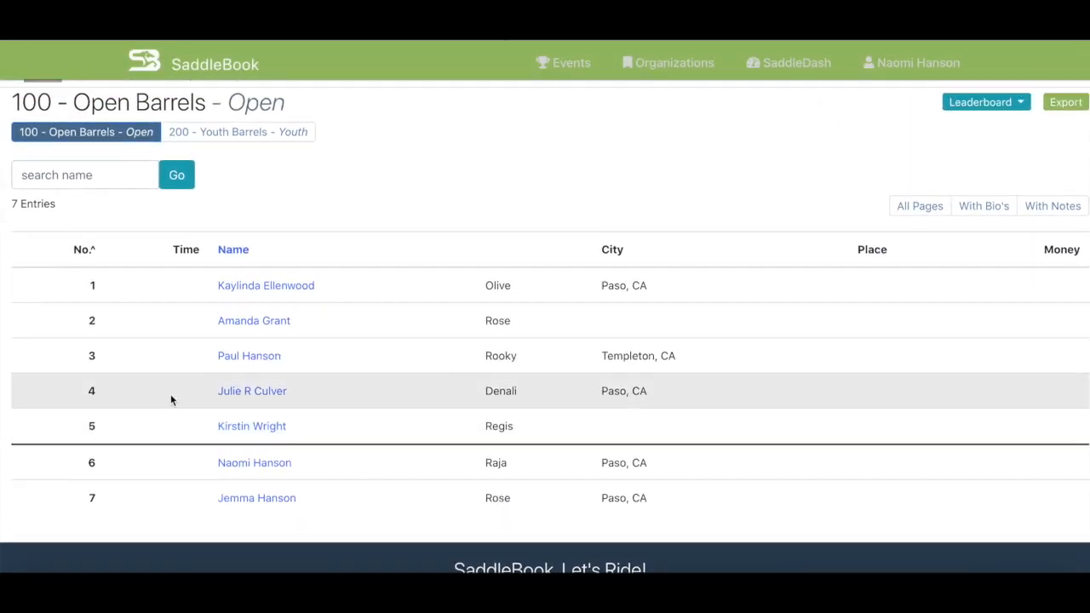